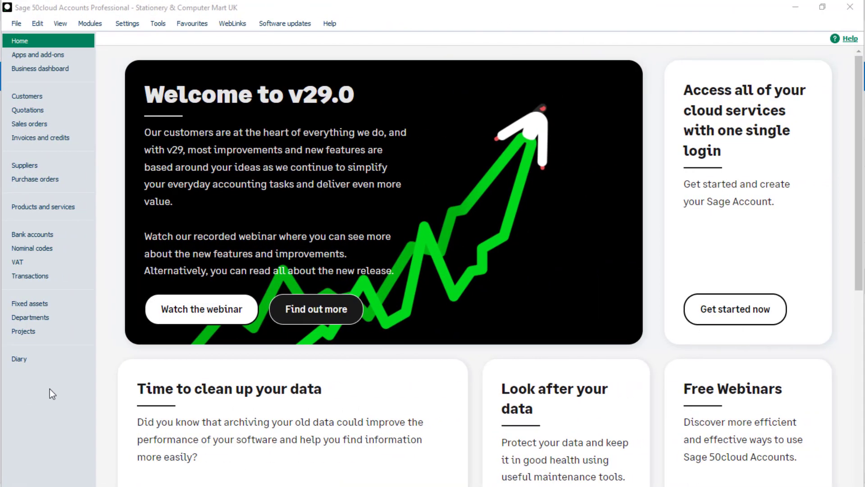
- Open Customers from the navigation pane to list all 30 customer records
click(27, 96)
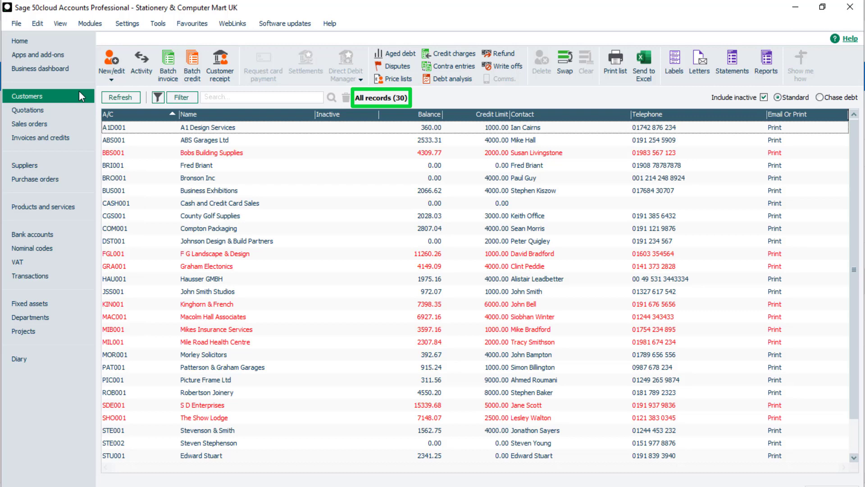
mouse_move(158, 98)
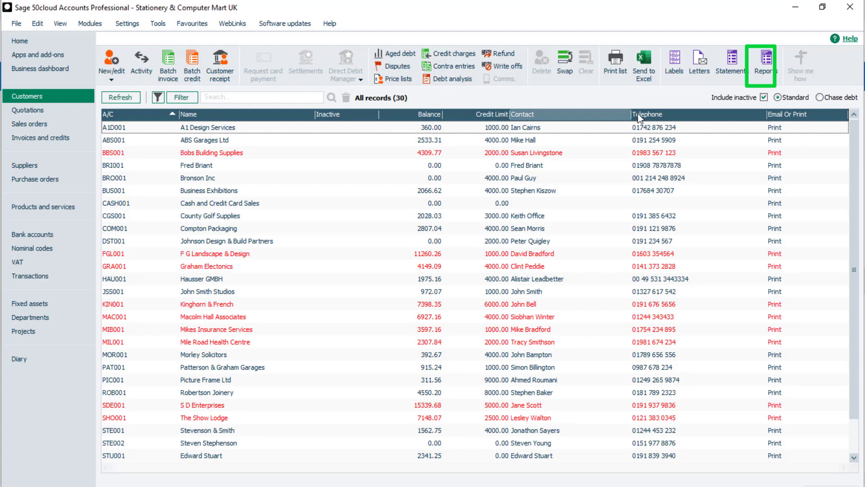
- Open Customer reports and show the Aged debtors report folder
click(762, 64)
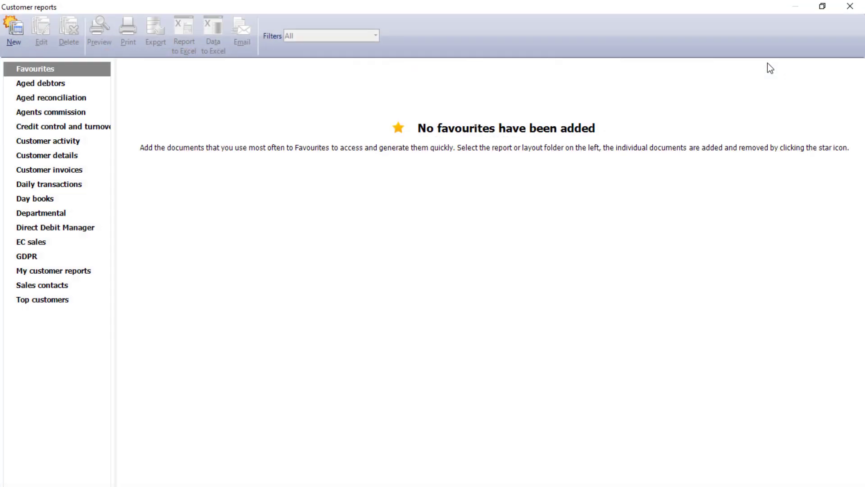
click(40, 83)
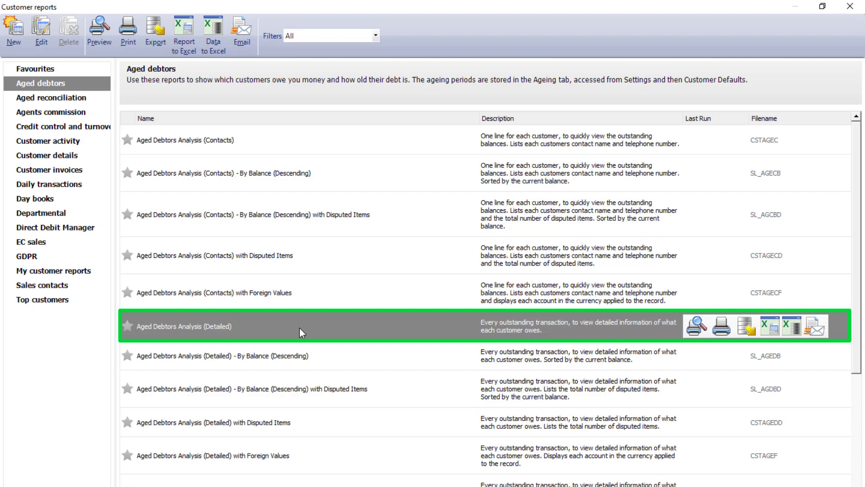
mouse_move(611, 331)
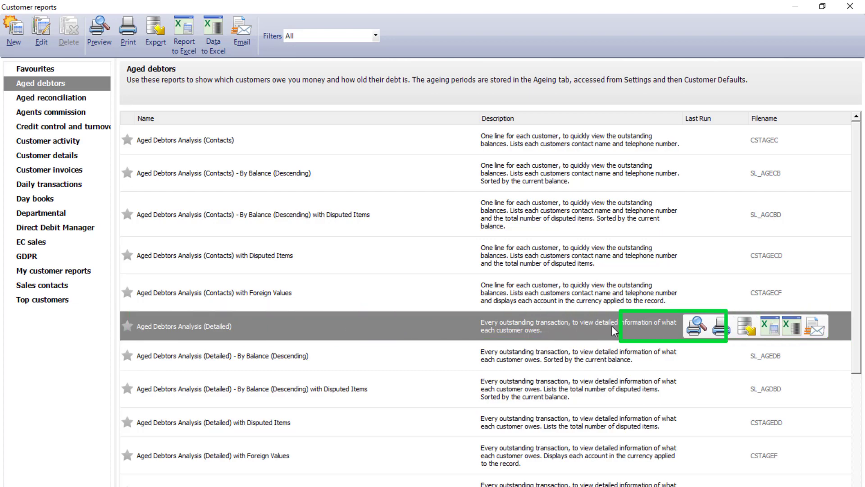
- Preview Aged Debtors Analysis (Detailed) to 31/10/2022 with later payments excluded
click(696, 326)
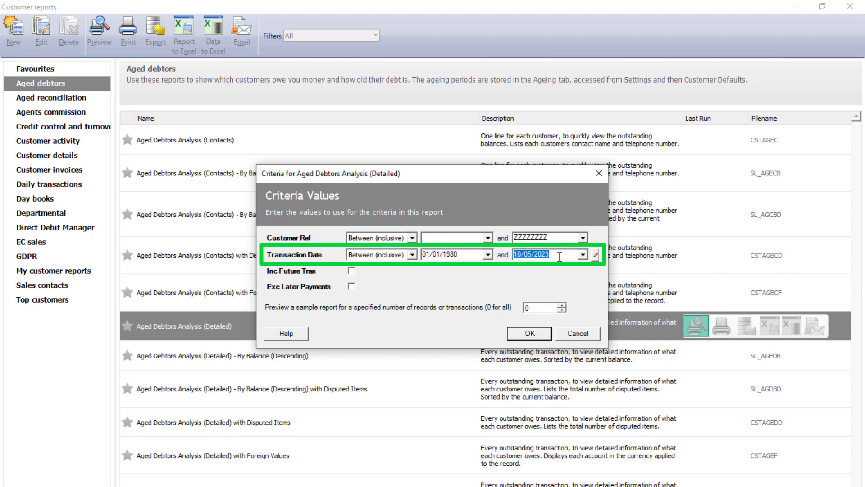
text(31/)
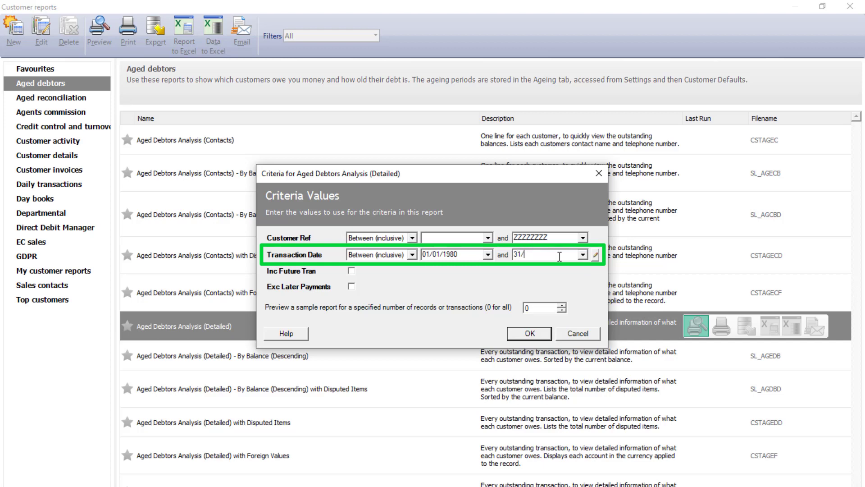
text(10/2022)
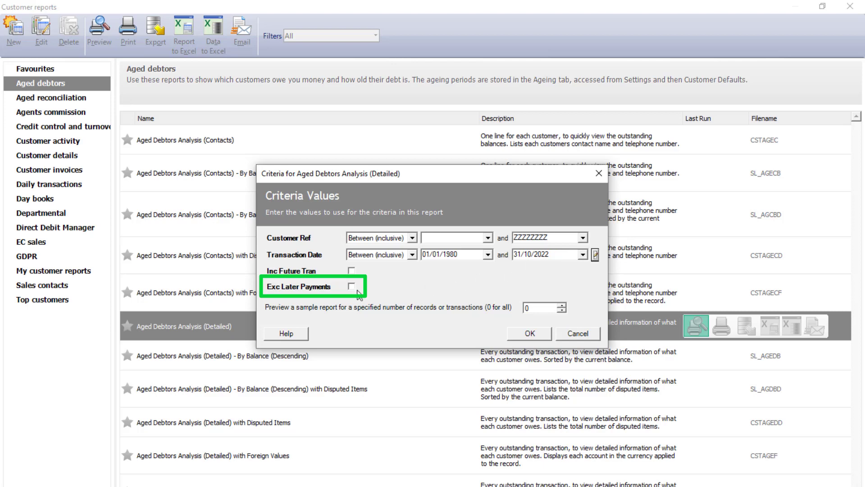
click(351, 286)
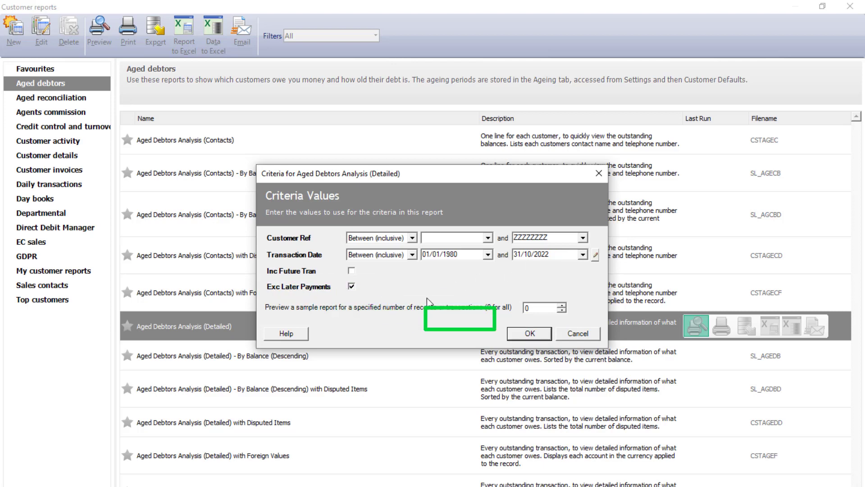
click(528, 334)
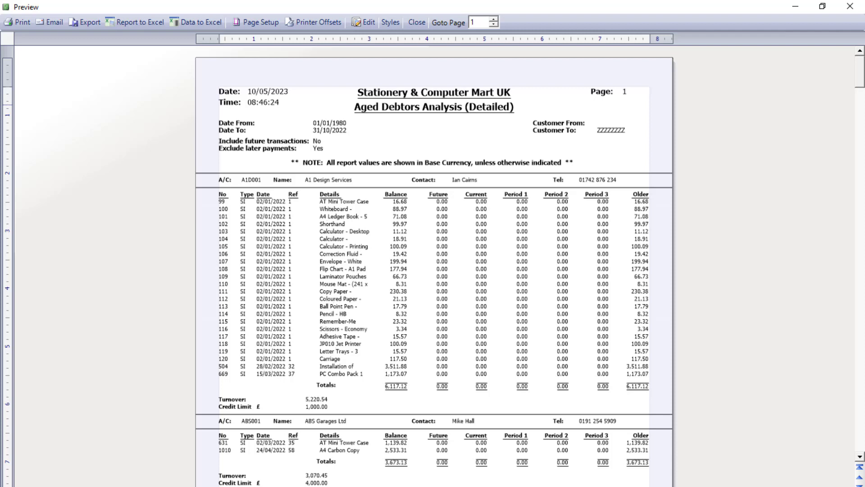